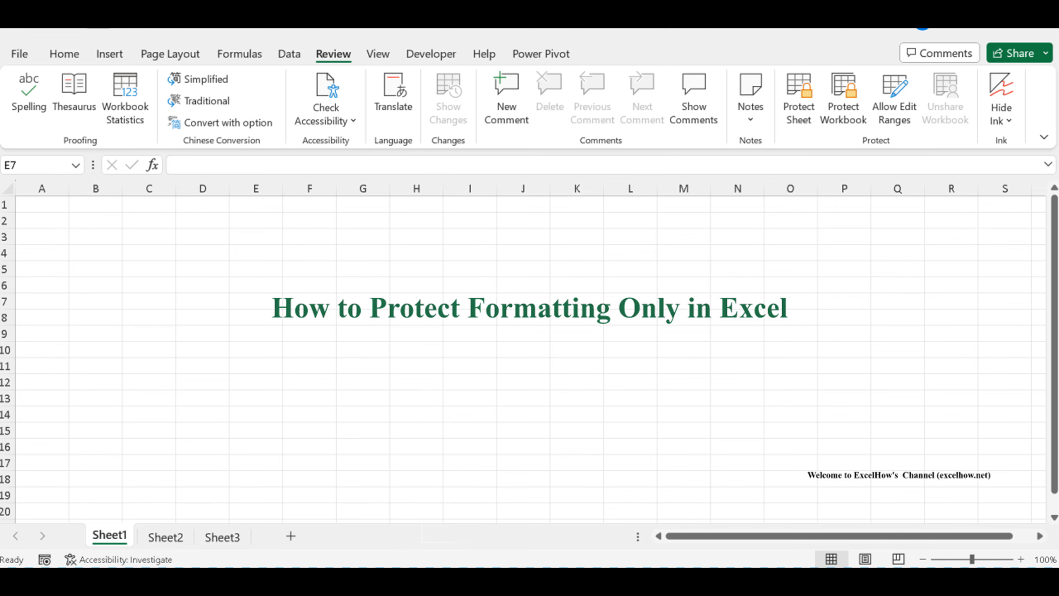
Step: Switch to Sheet2, select the number table A1:B4 and bring up its context menu
click(165, 536)
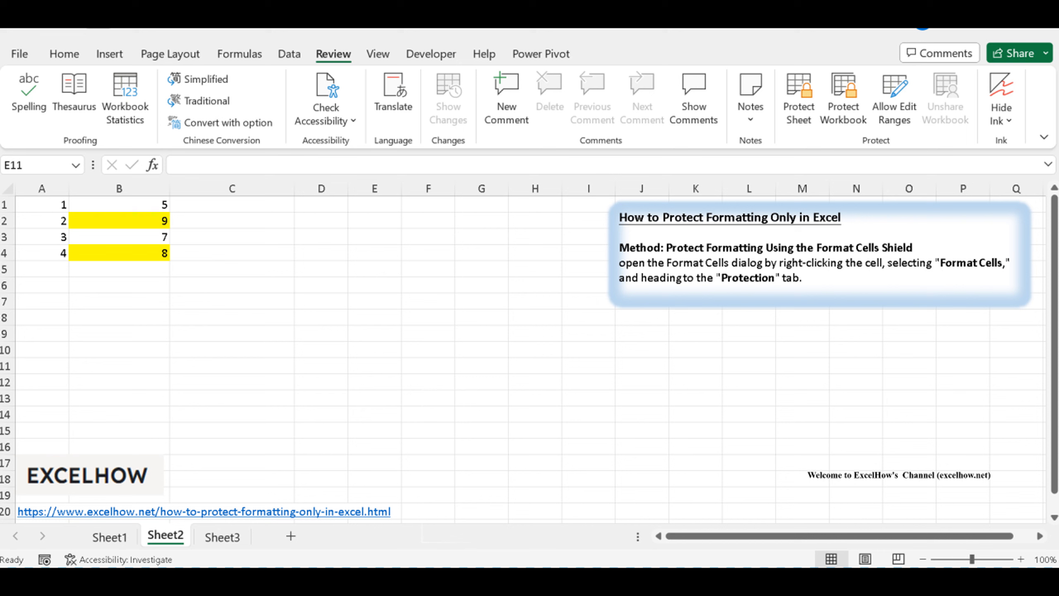
click(109, 537)
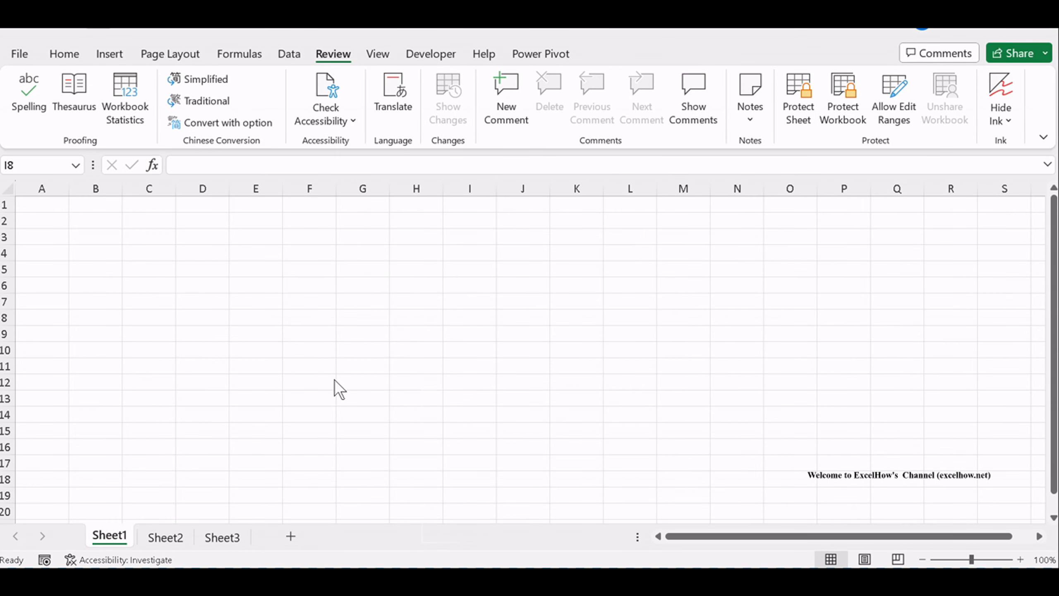
click(469, 318)
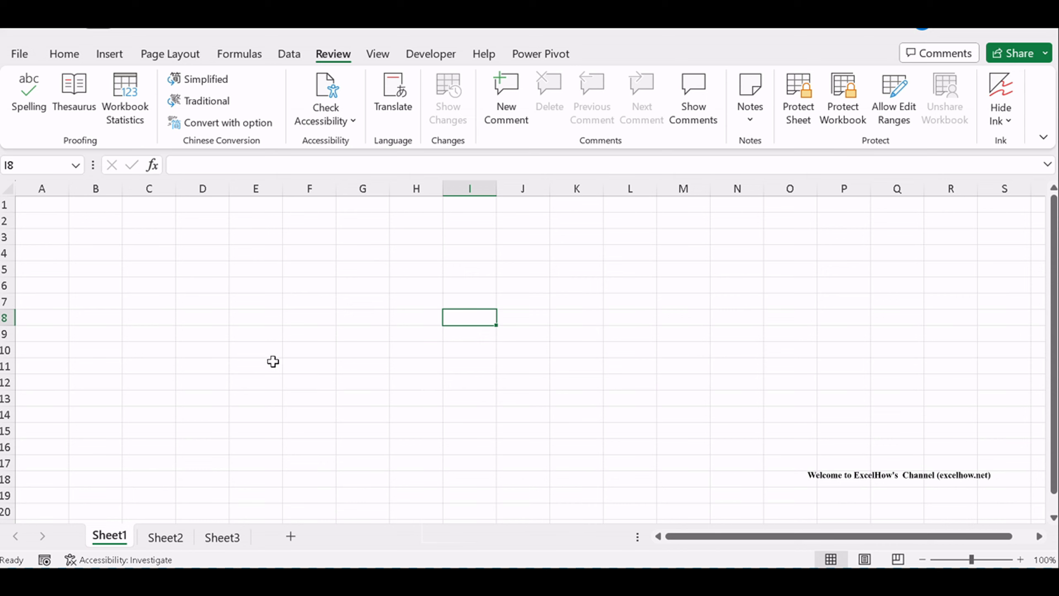
mouse_move(75, 365)
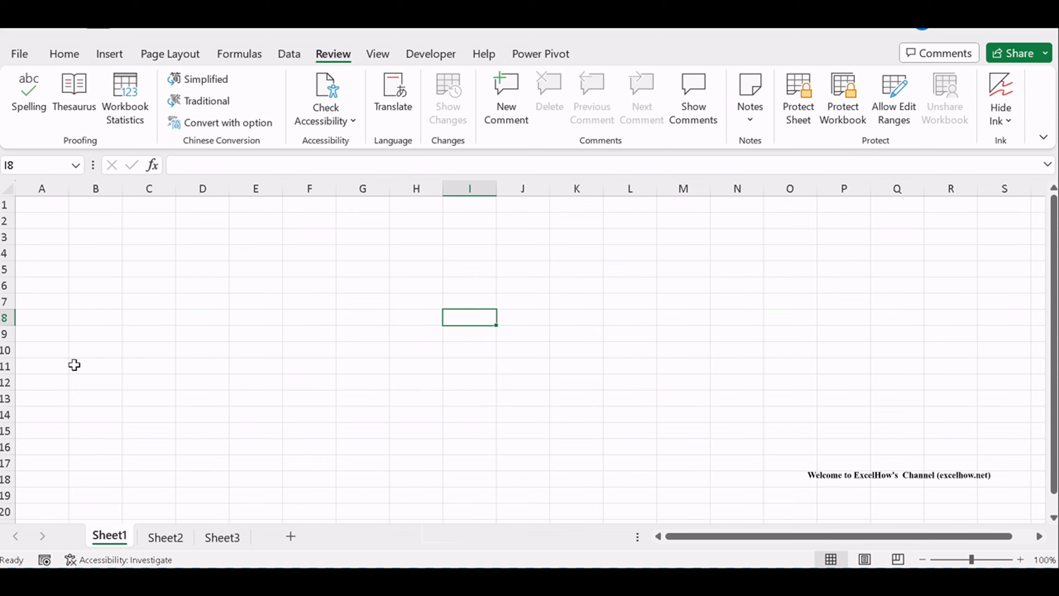
mouse_move(176, 388)
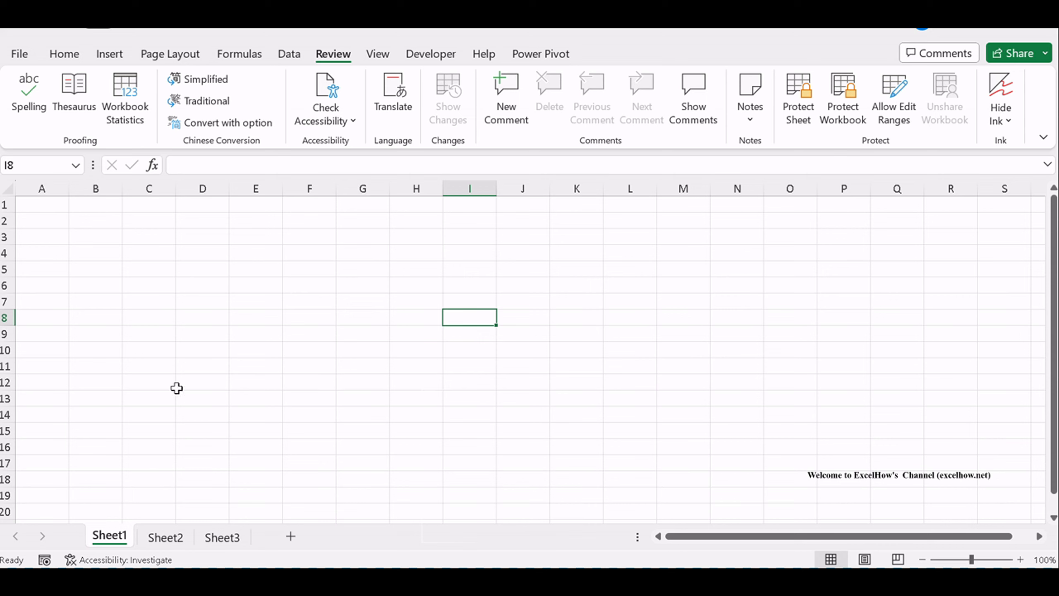
click(166, 536)
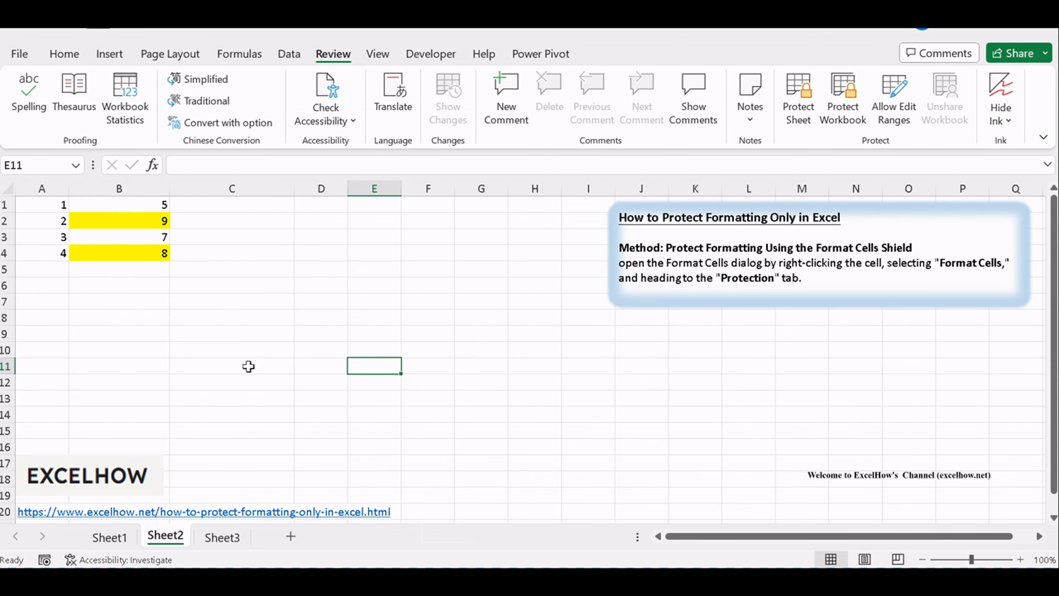
click(41, 205)
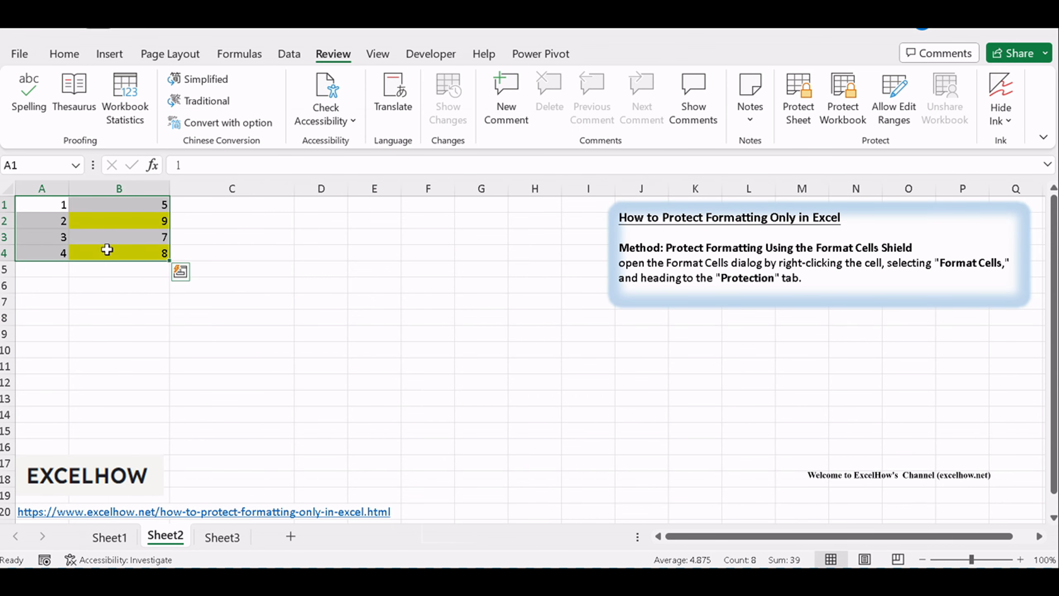
mouse_move(143, 260)
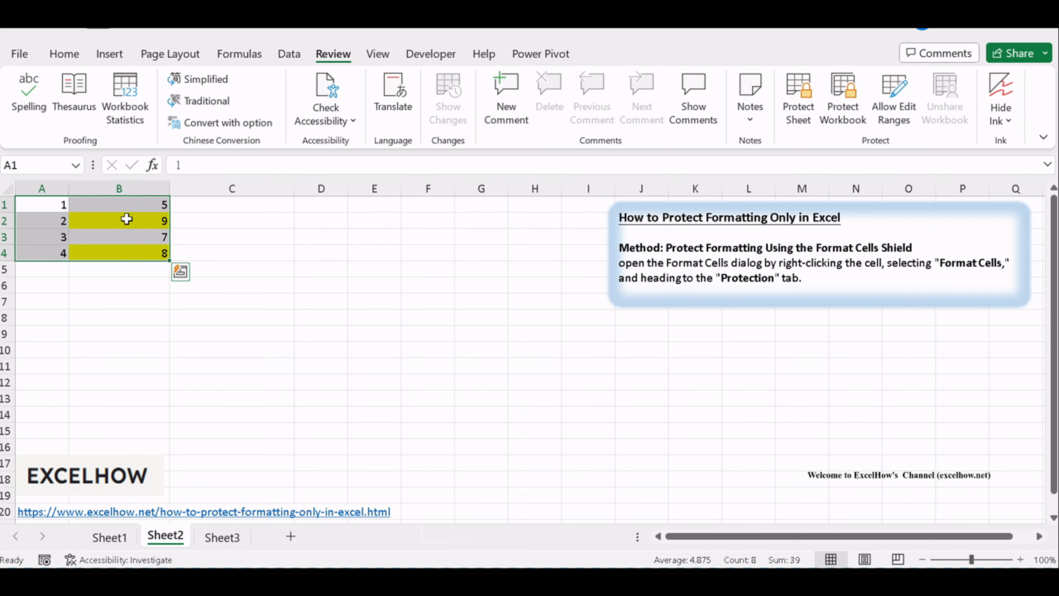
right_click(126, 220)
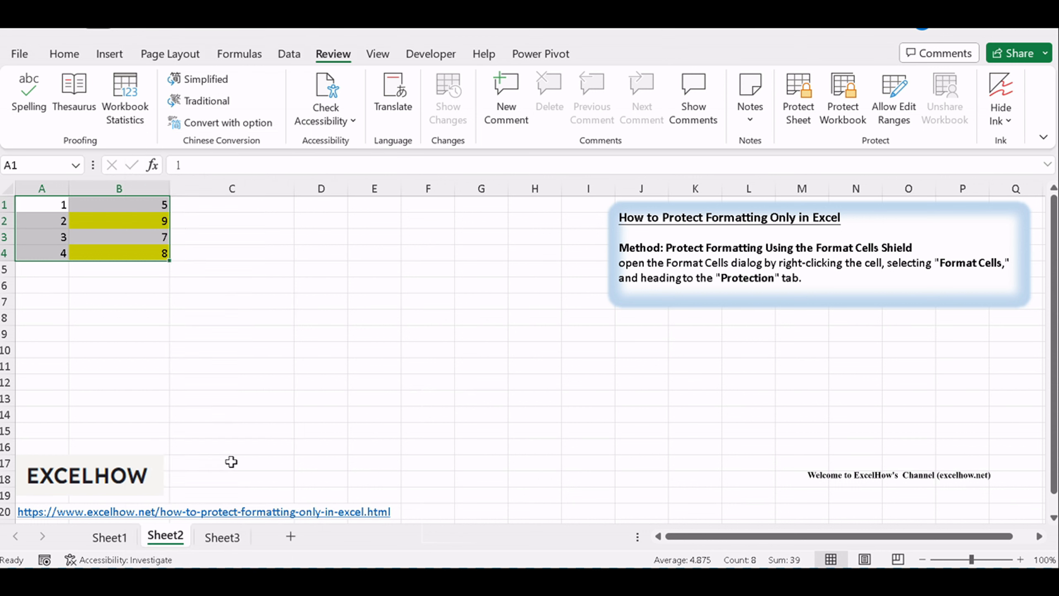
Step: In Format Cells Protection, clear the Locked setting for A1:B4 and confirm
click(305, 174)
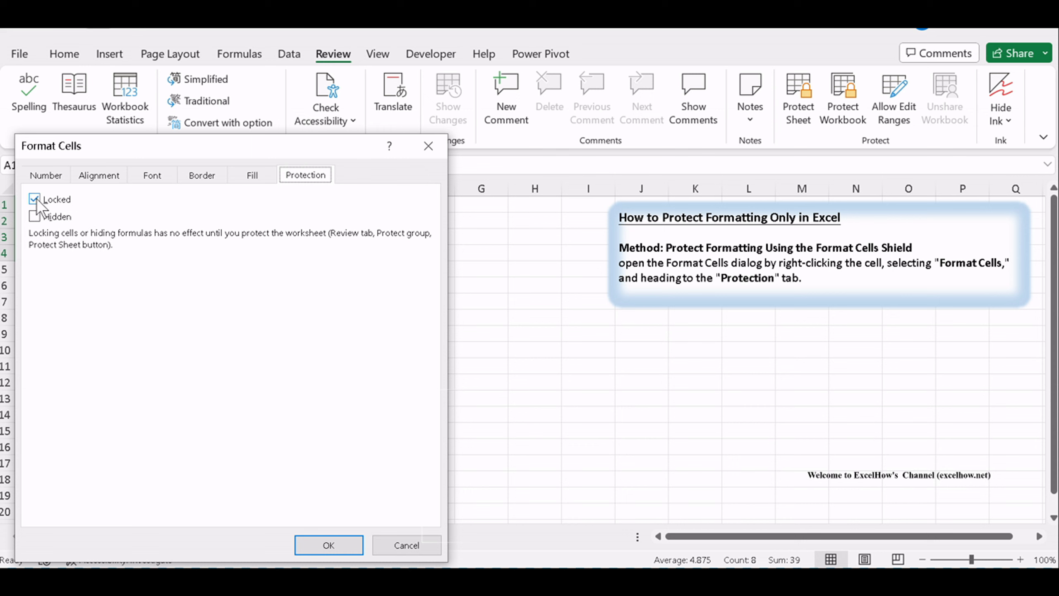
click(33, 200)
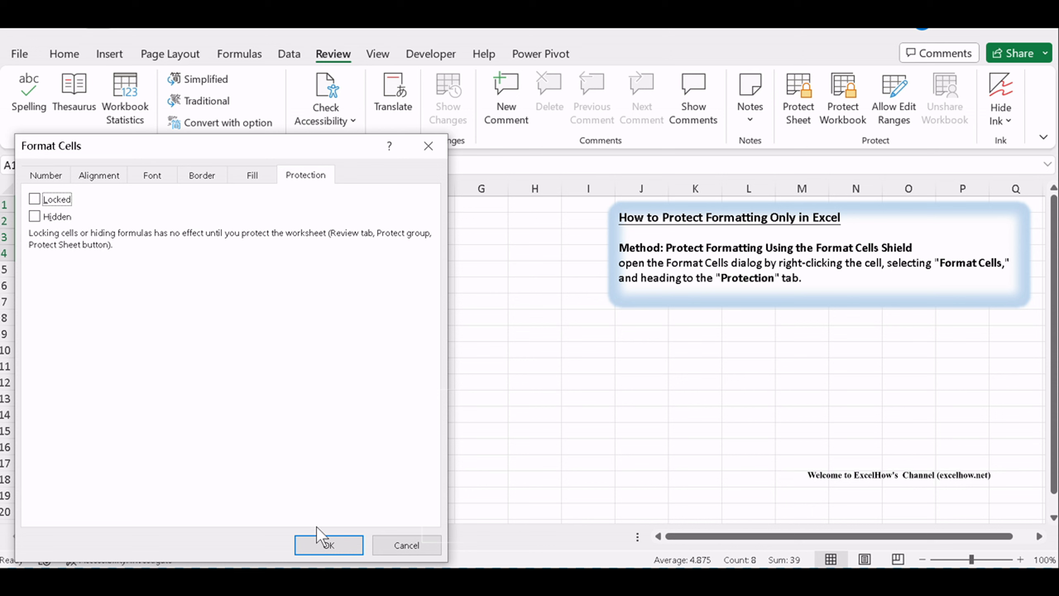
click(329, 545)
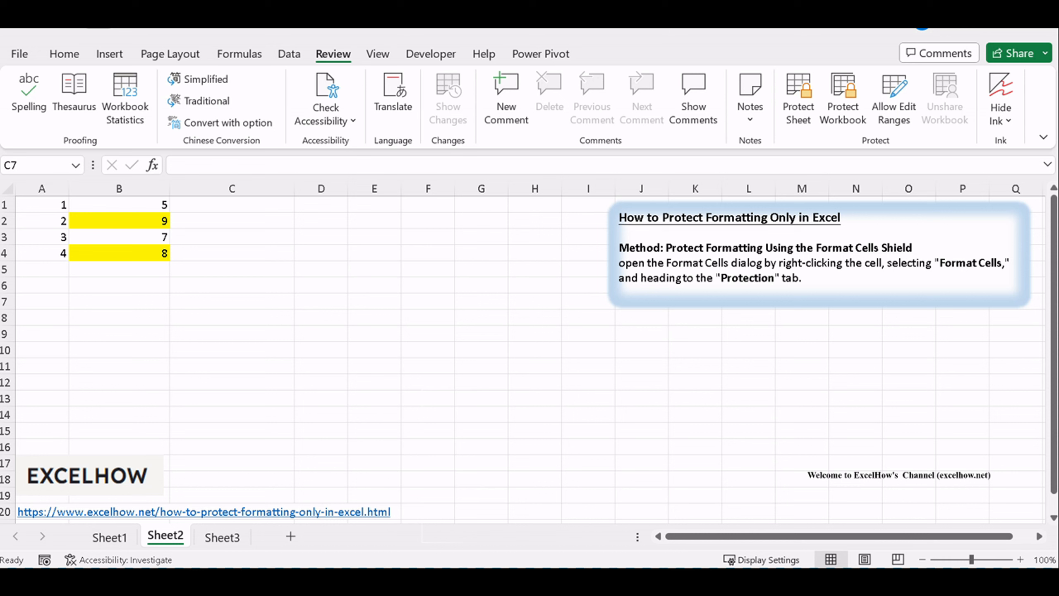
mouse_move(252, 370)
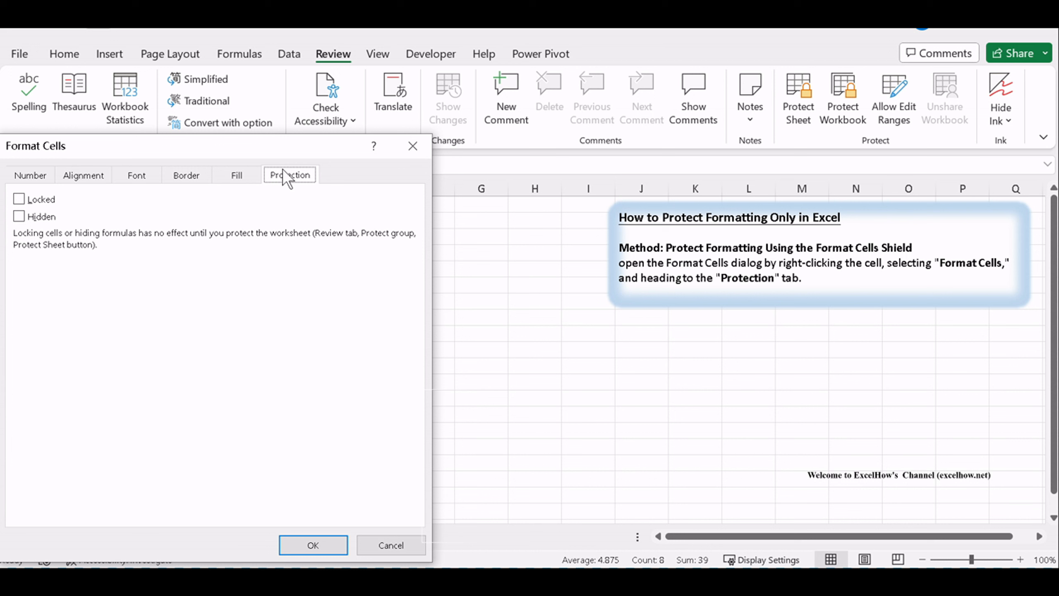
Step: In Format Cells Protection, set A1:B4 back to Locked and confirm
click(18, 200)
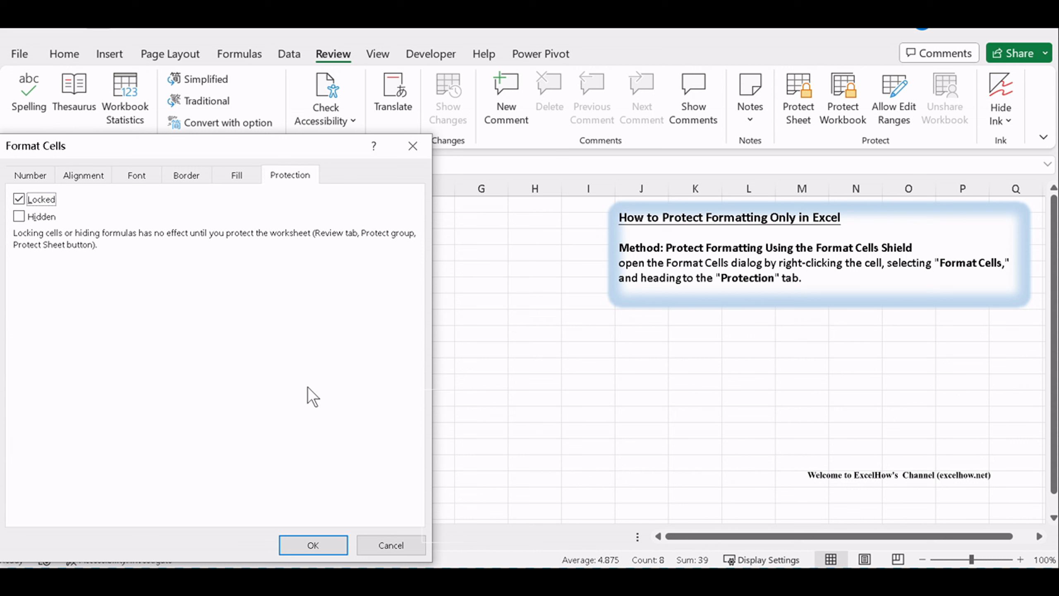
click(313, 545)
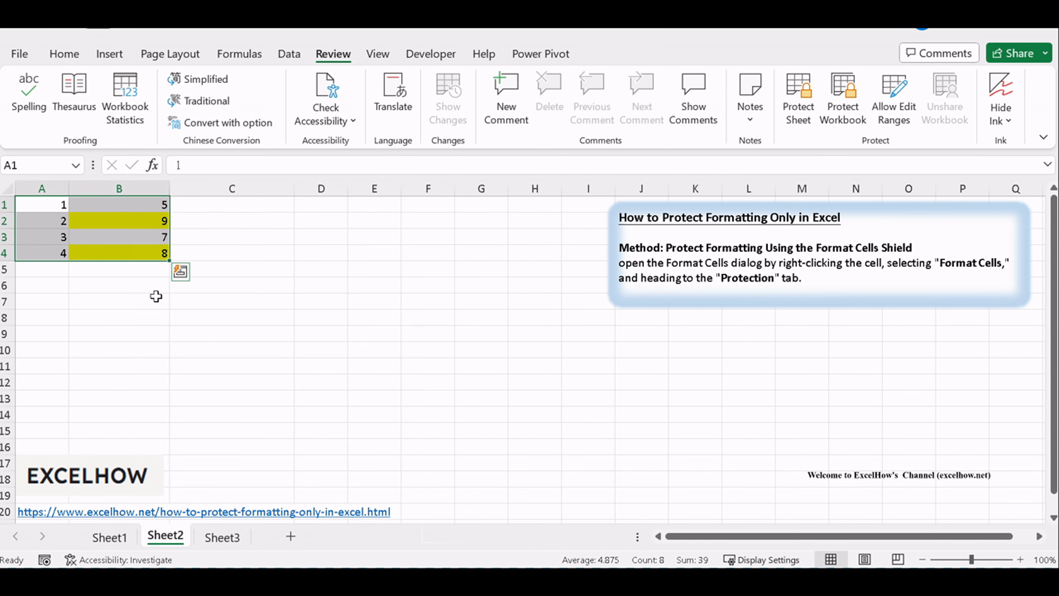
mouse_move(127, 247)
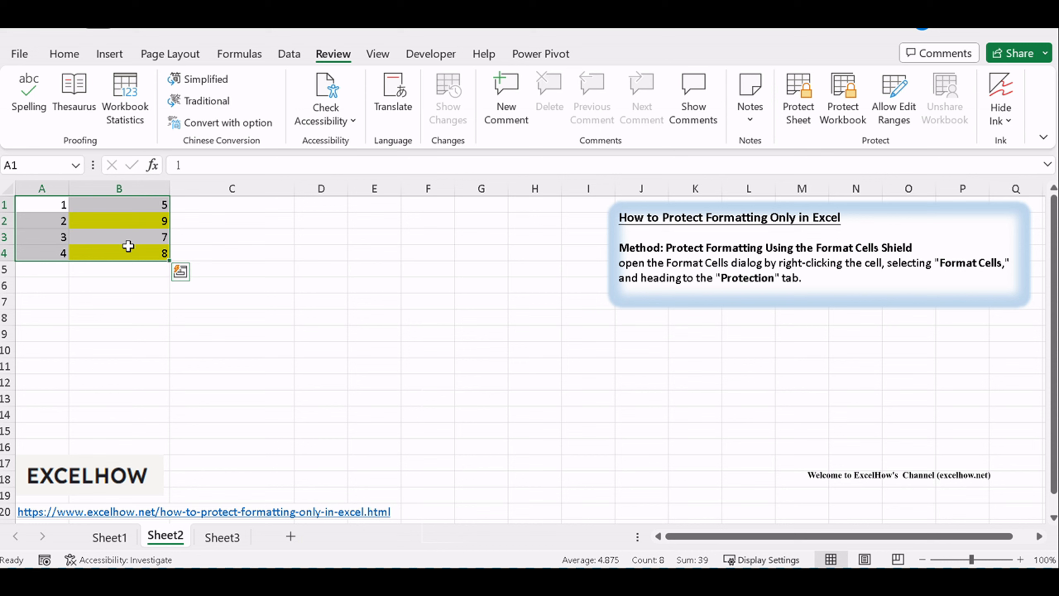
mouse_move(332, 213)
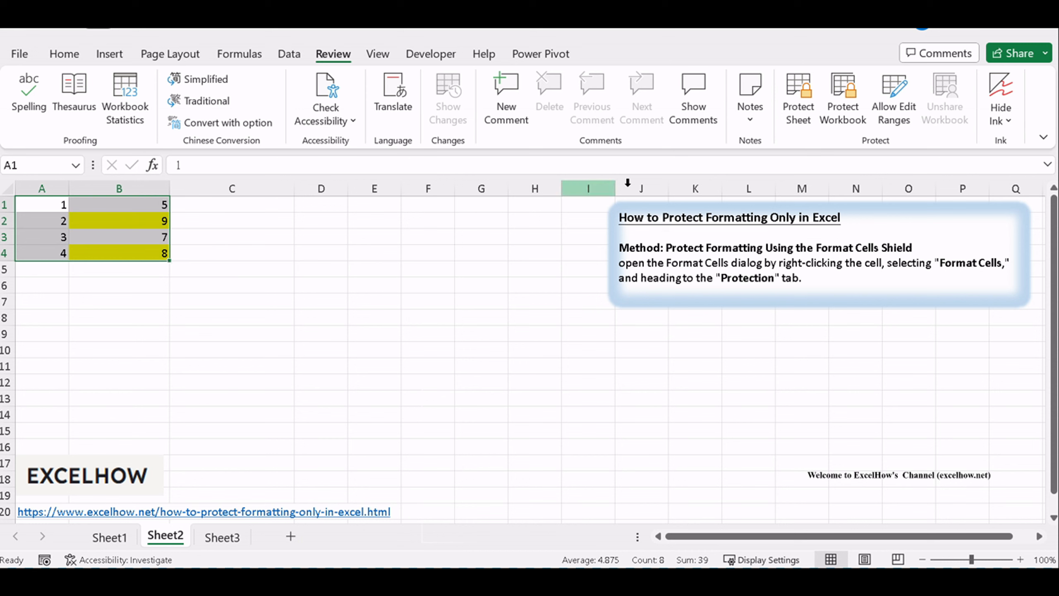
Step: Use Review > Protect Sheet with a password, re-entering it to confirm protection of Sheet2
click(798, 98)
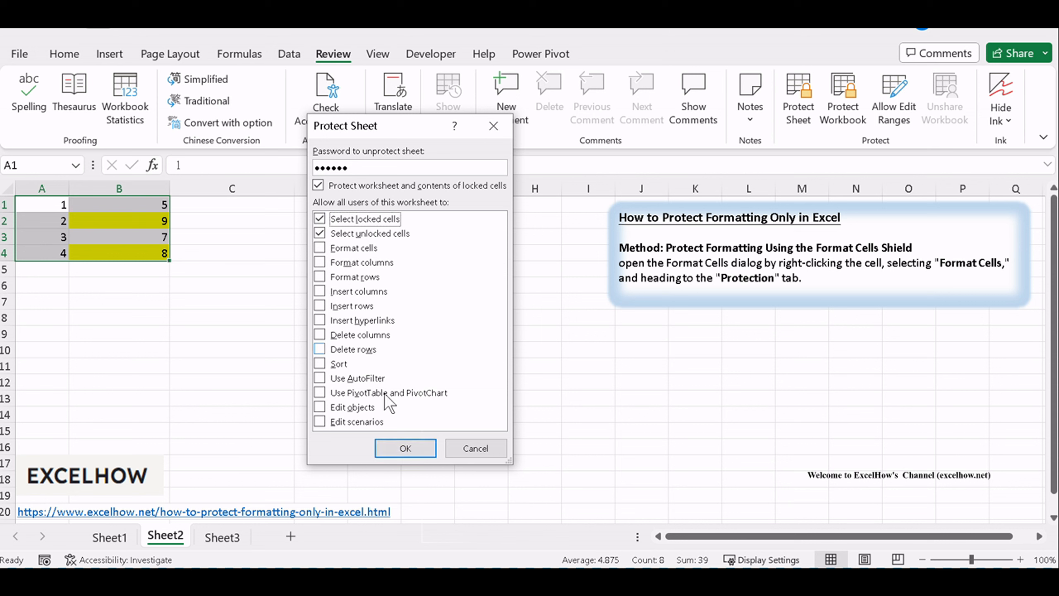
click(404, 448)
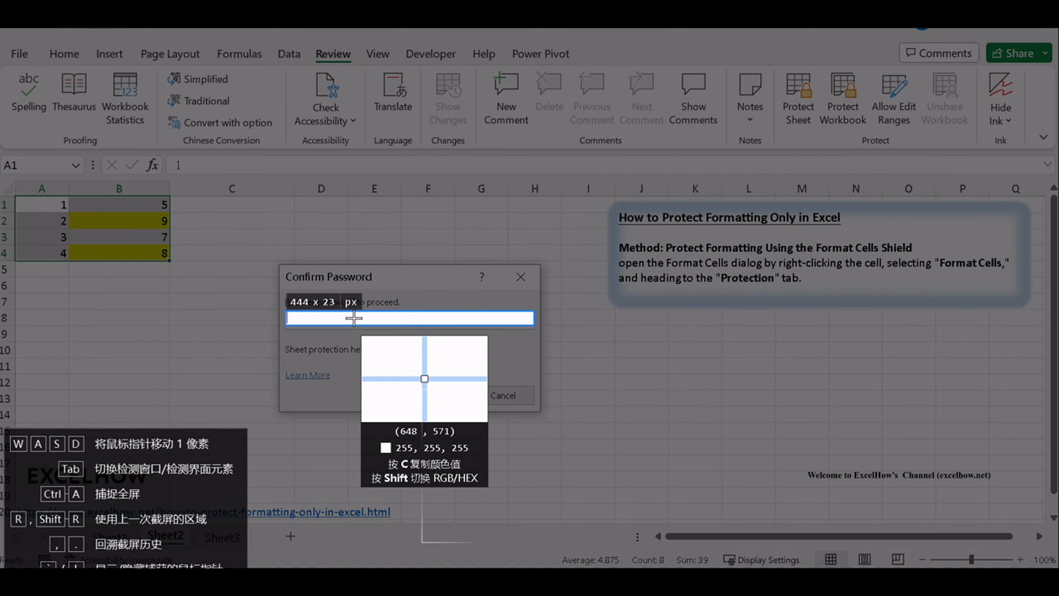
text(•)
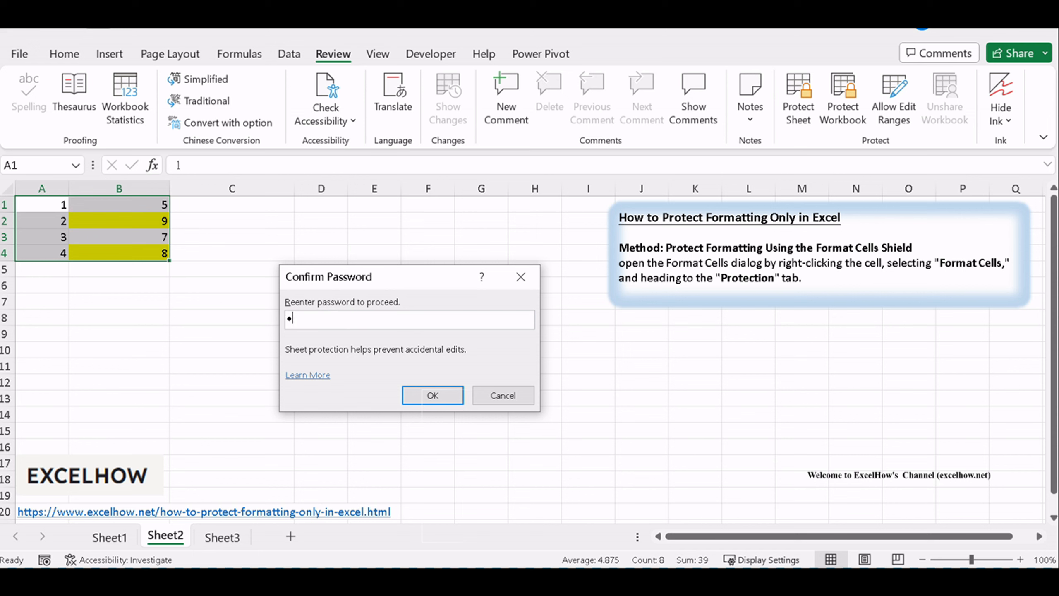
text(•••••)
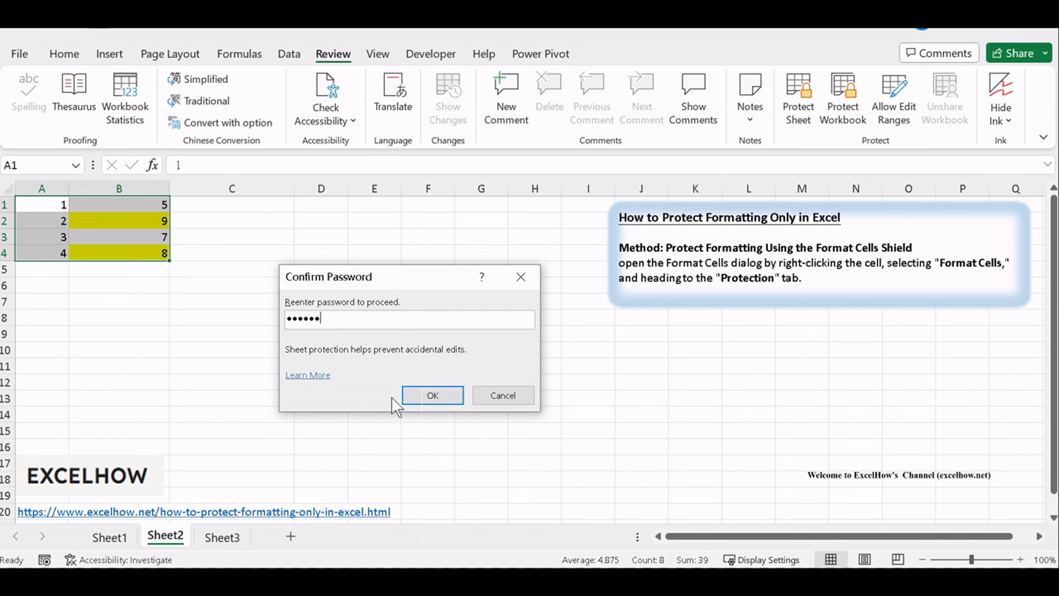
click(433, 395)
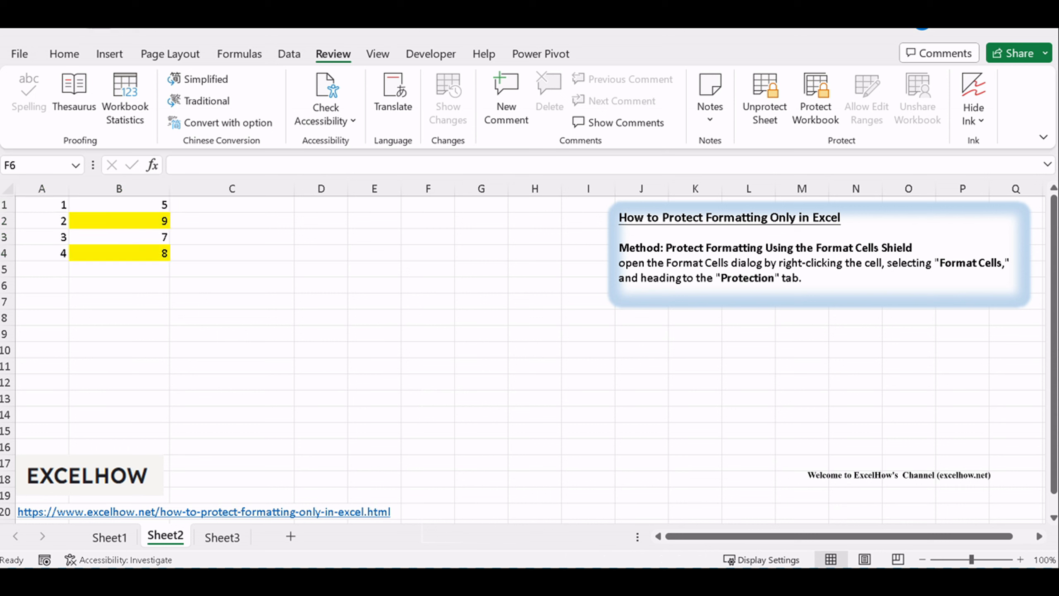
mouse_move(906, 527)
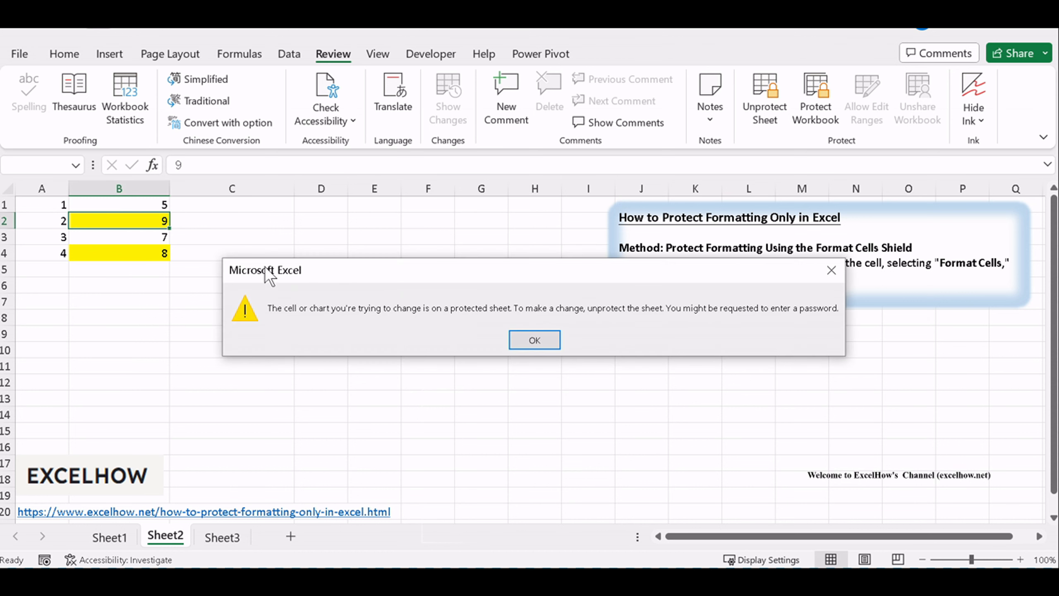
mouse_move(687, 322)
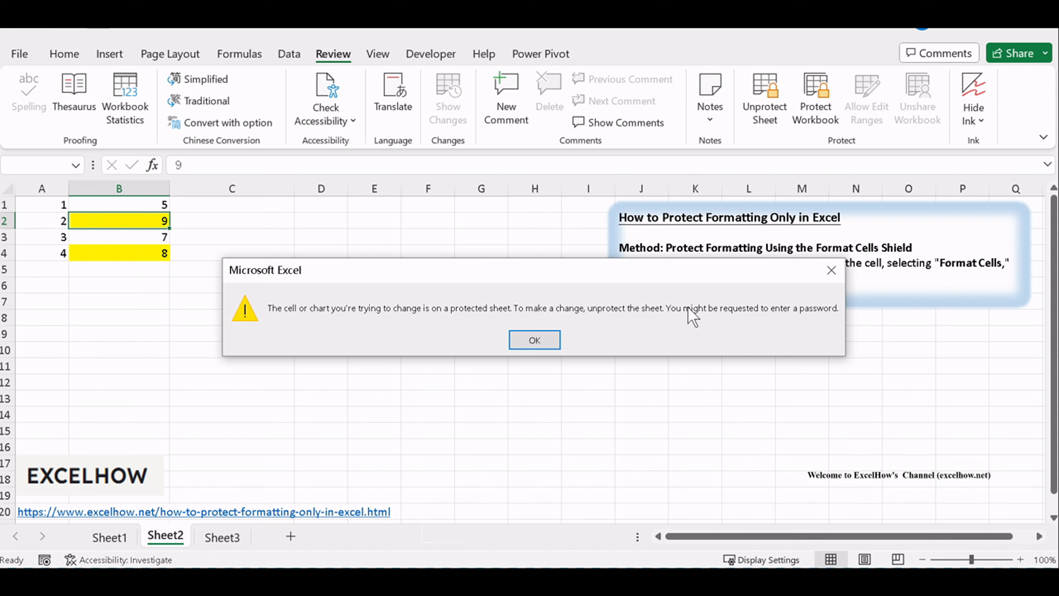
click(534, 340)
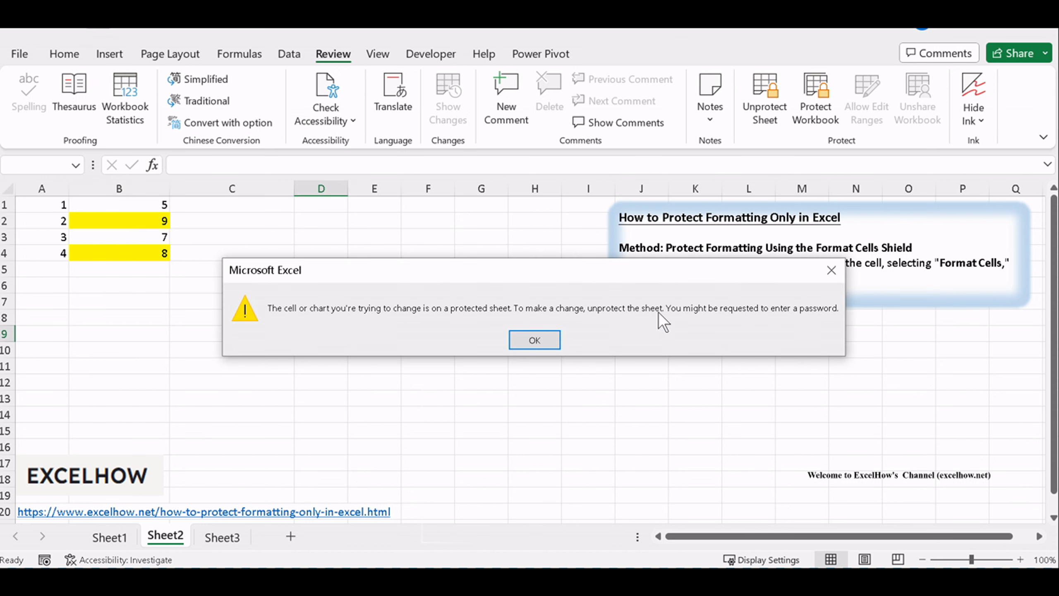
click(535, 339)
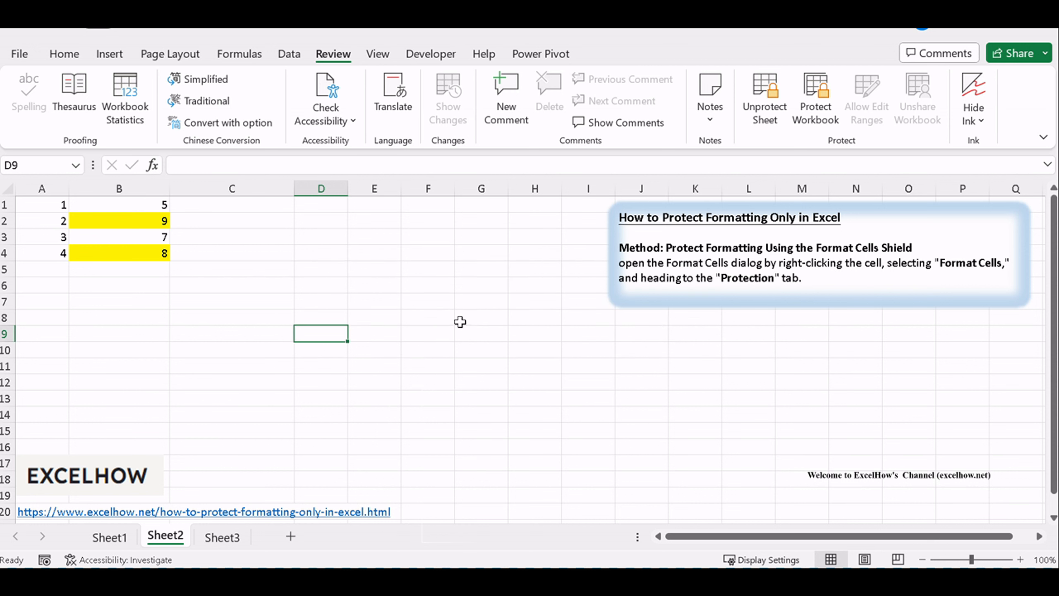
click(481, 319)
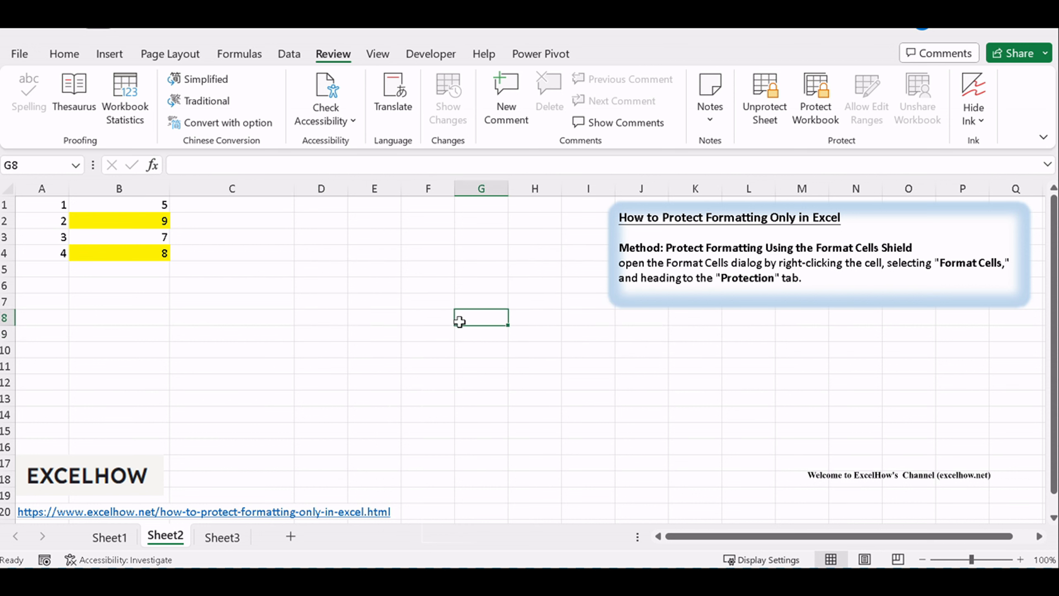
mouse_move(450, 387)
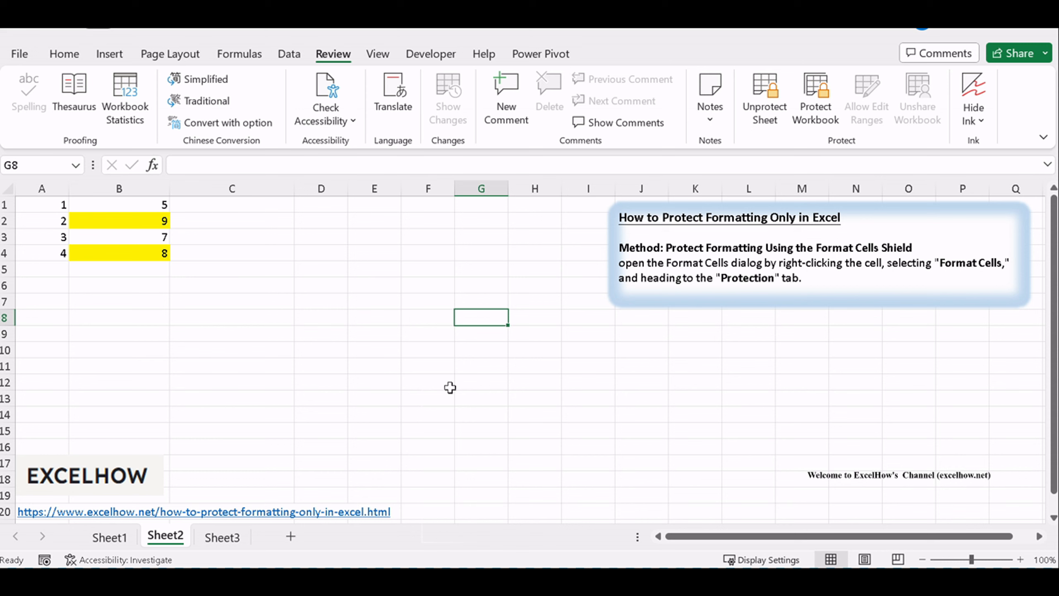
mouse_move(449, 396)
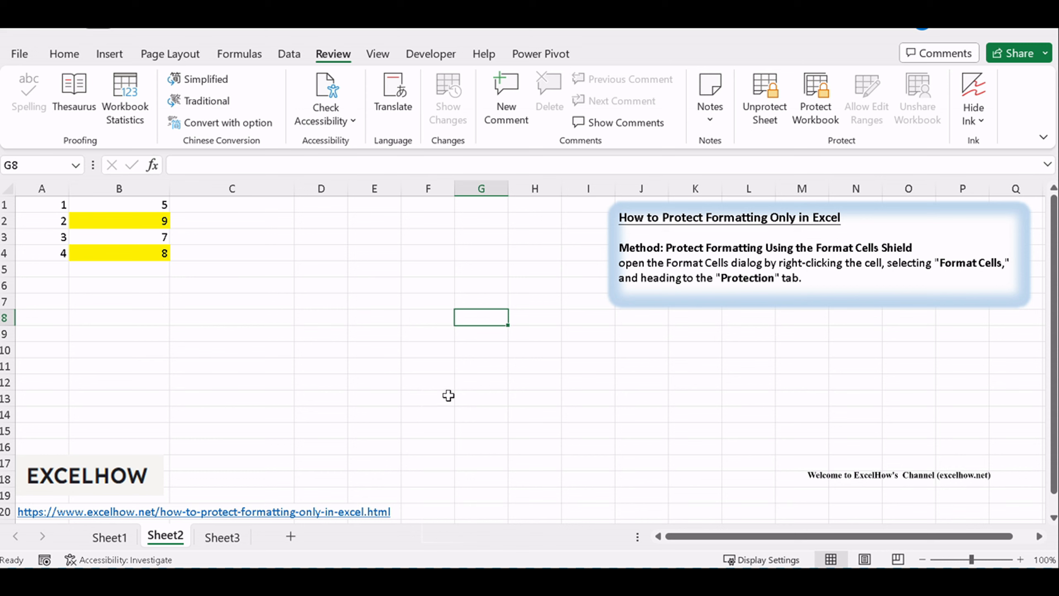